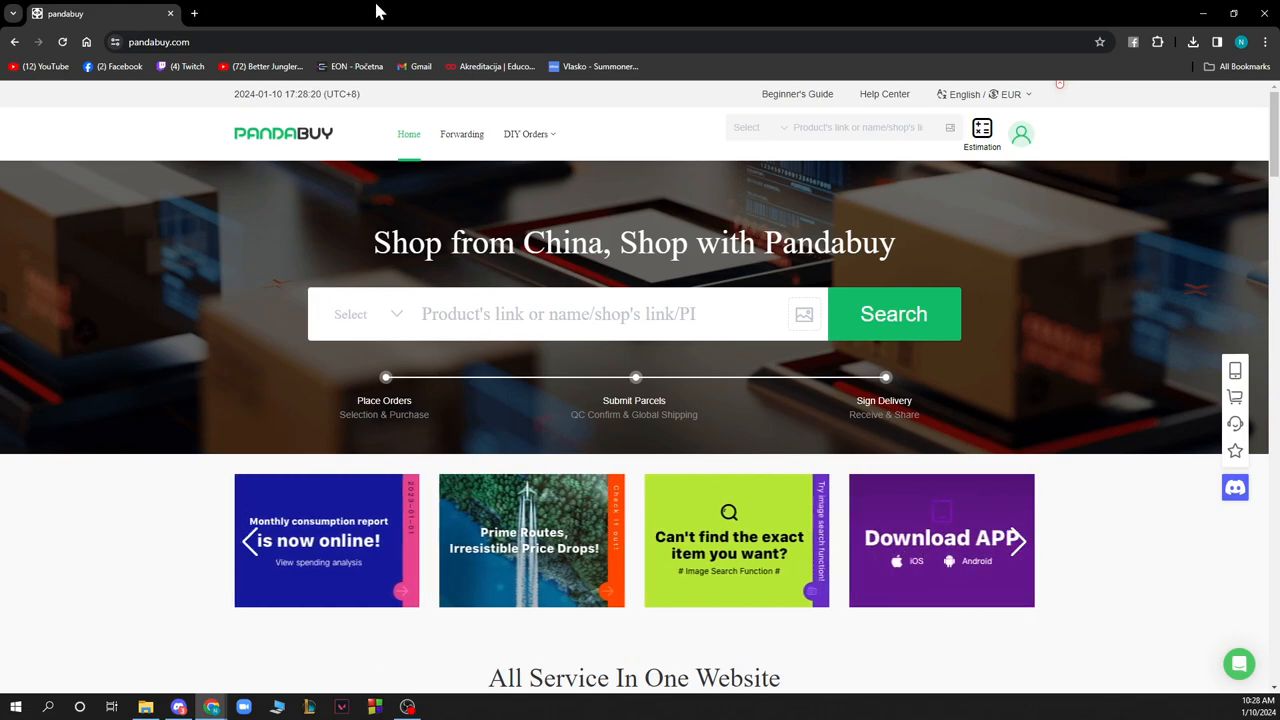
mouse_move(390, 365)
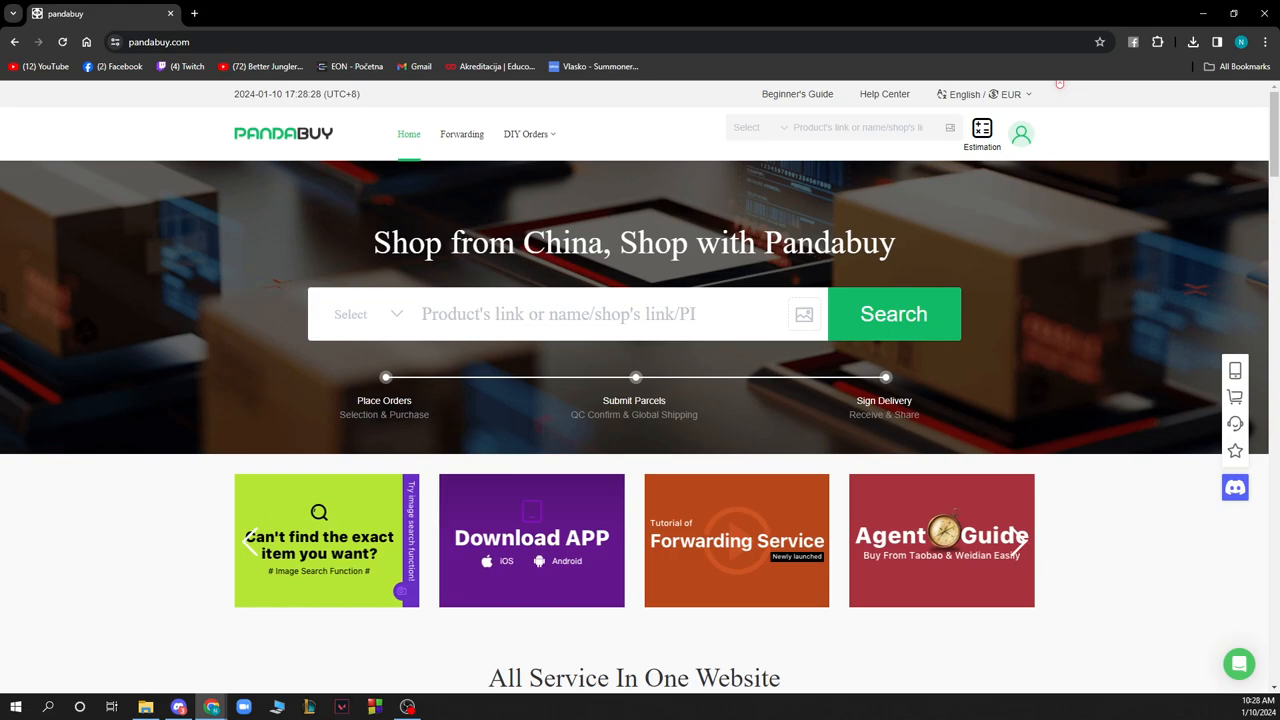
Step: Search Pandabuy for 'shoe' and open the tan leather snow boots product
text(shoe)
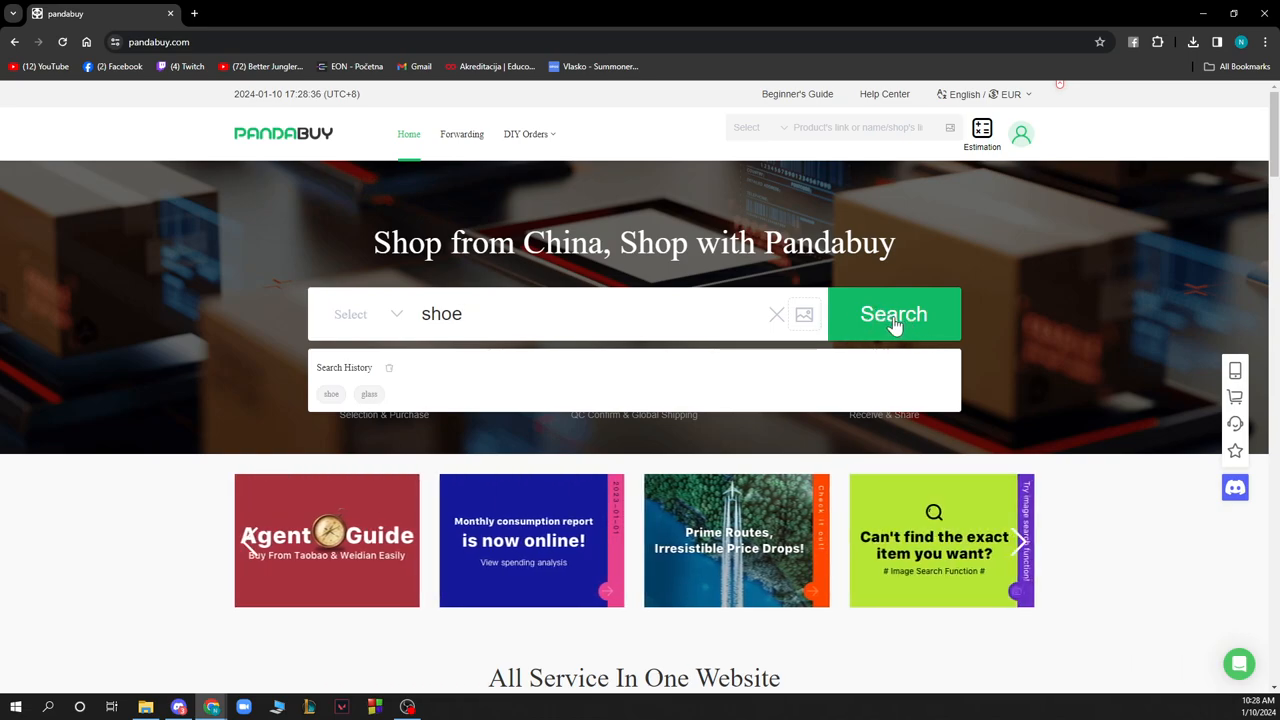
click(893, 313)
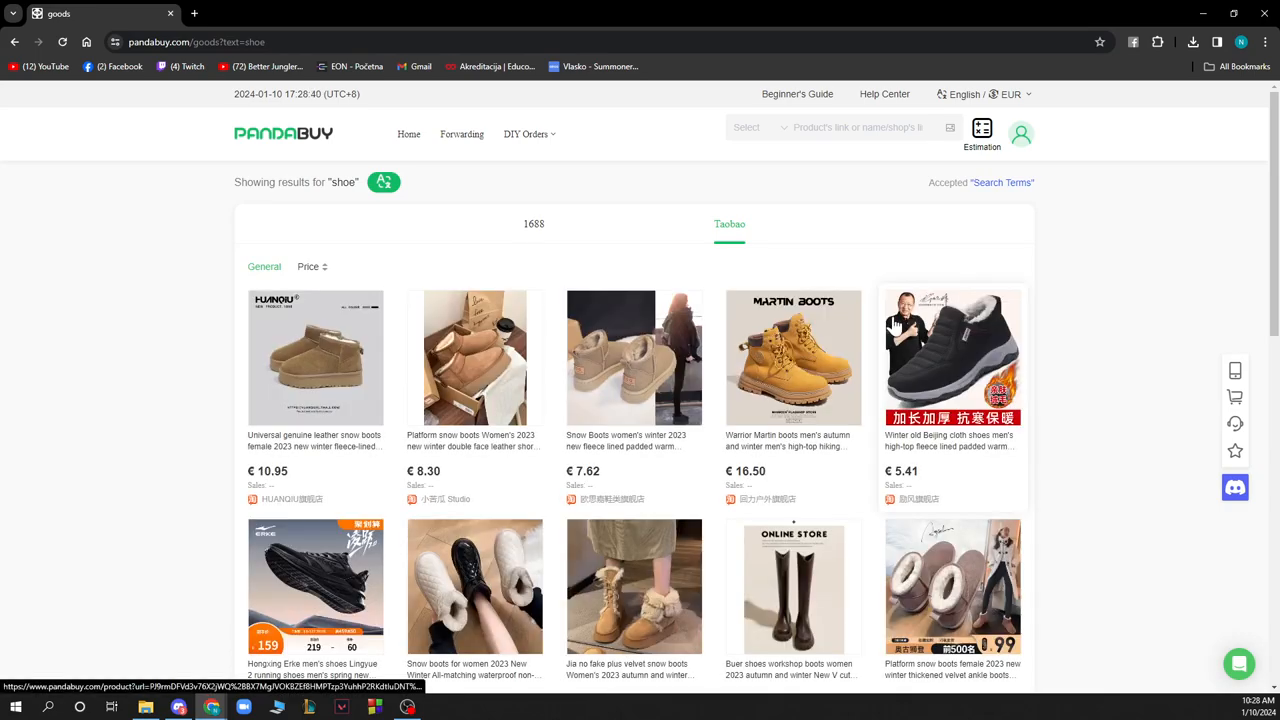
mouse_move(868, 322)
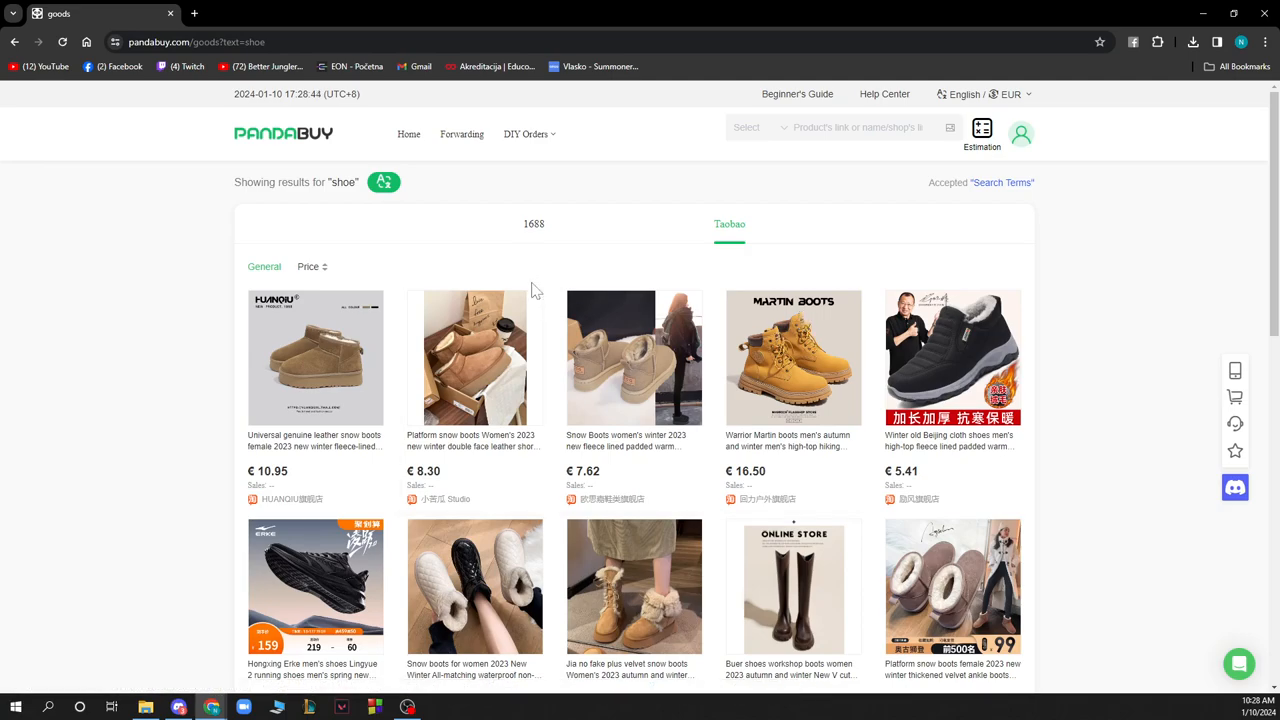
mouse_move(575, 273)
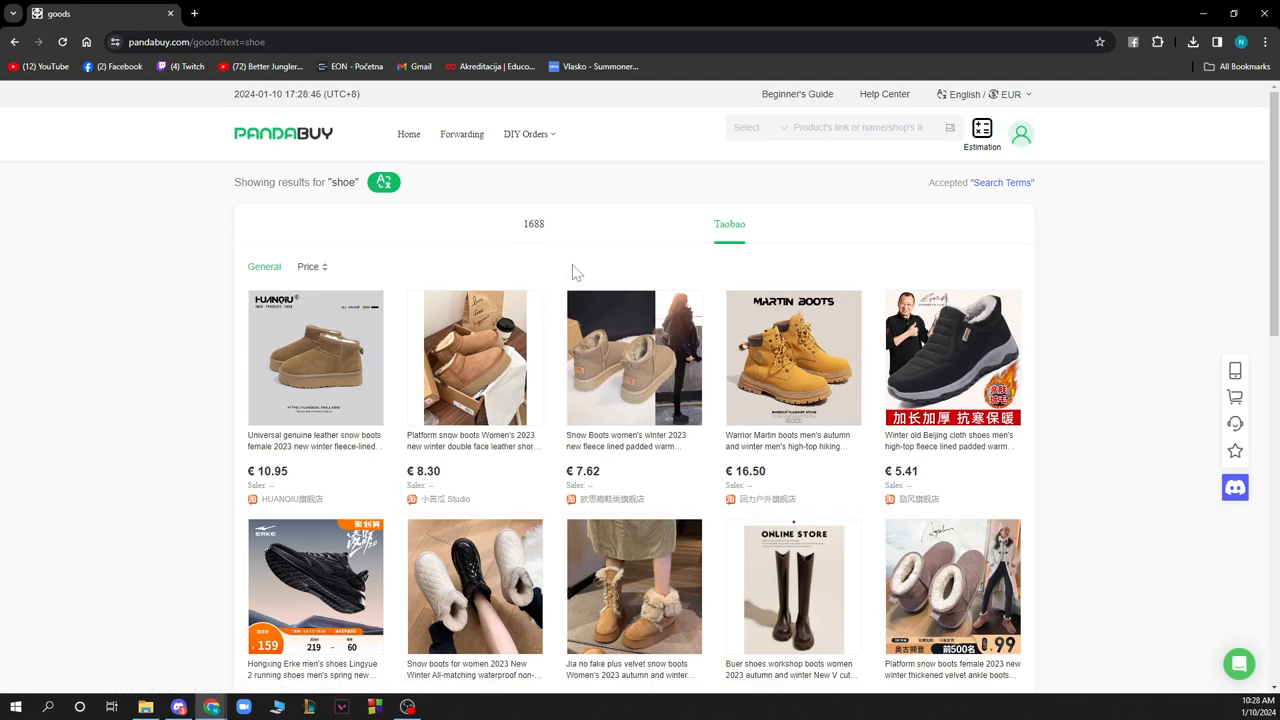
mouse_move(310, 370)
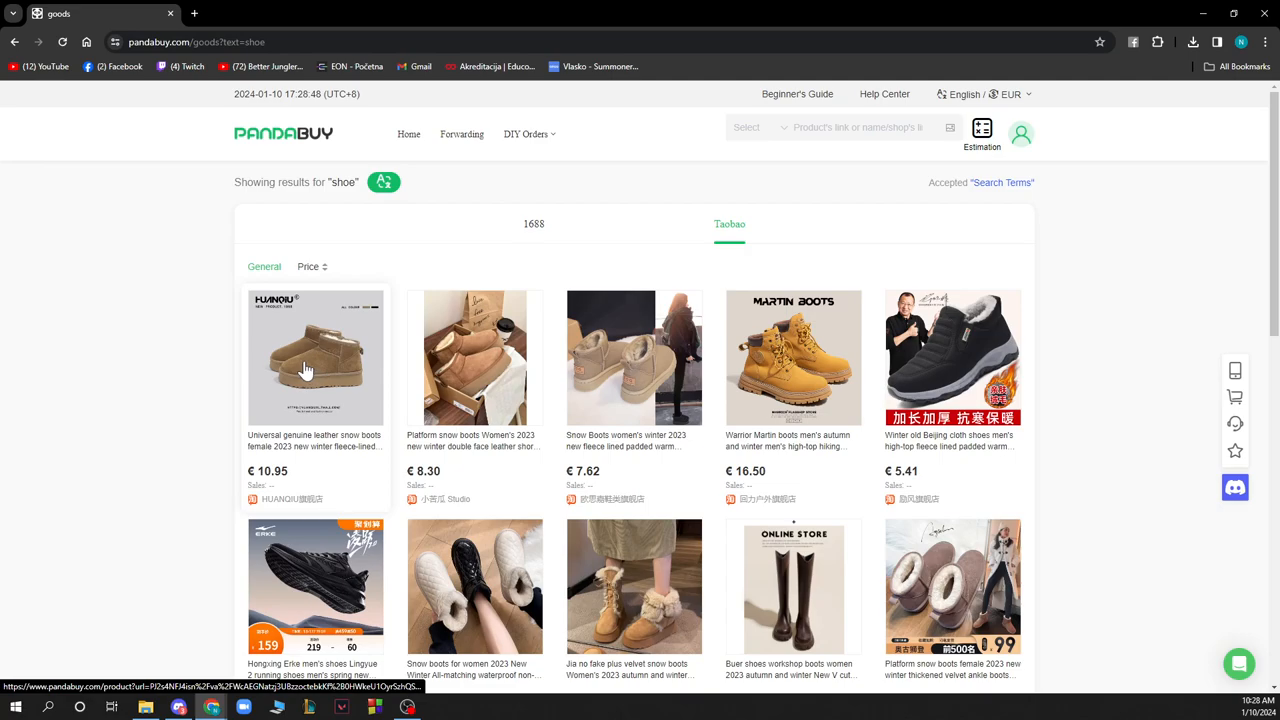
click(315, 357)
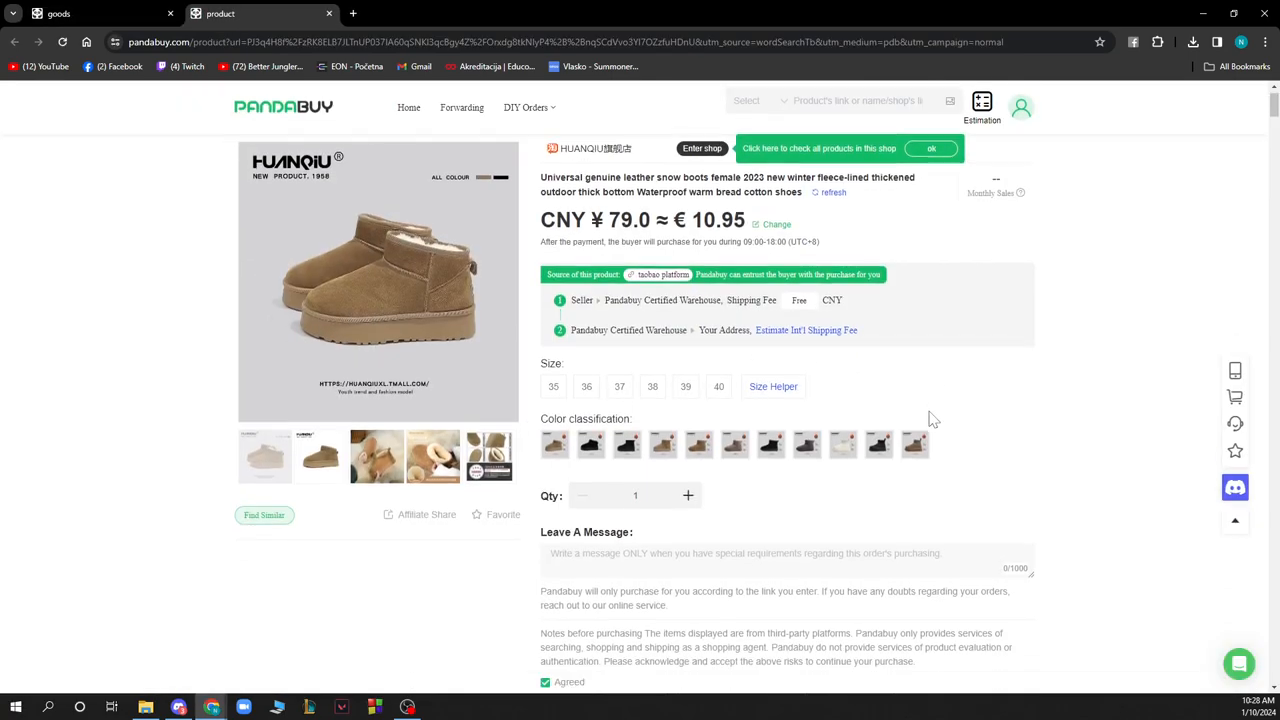
Step: Select size 39 and the black colour variant for the snow boots
scroll(down, 3)
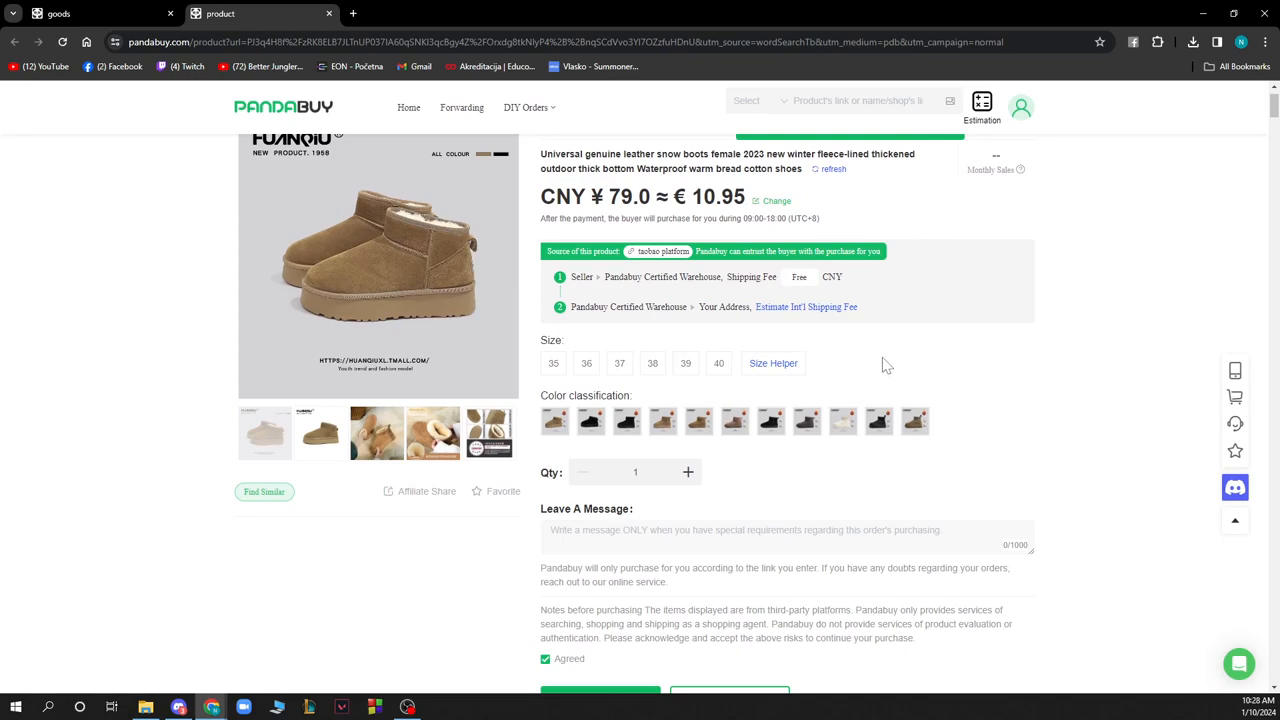
mouse_move(650, 365)
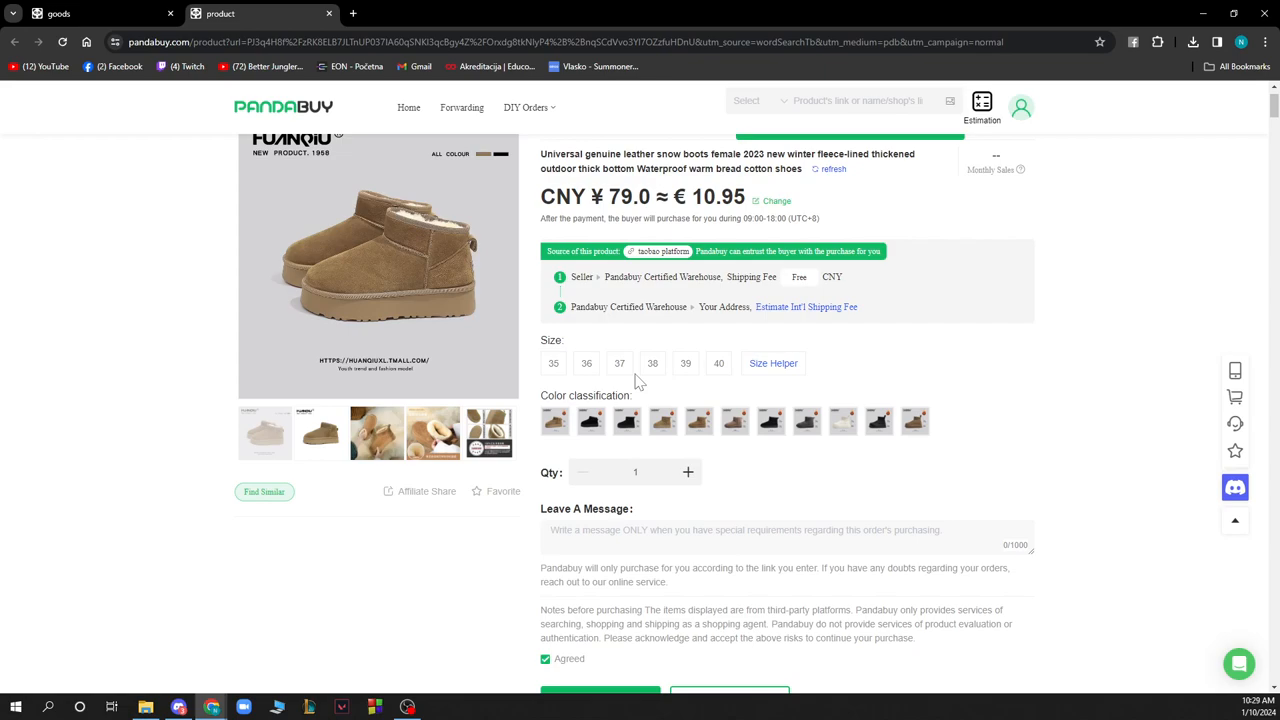
mouse_move(707, 367)
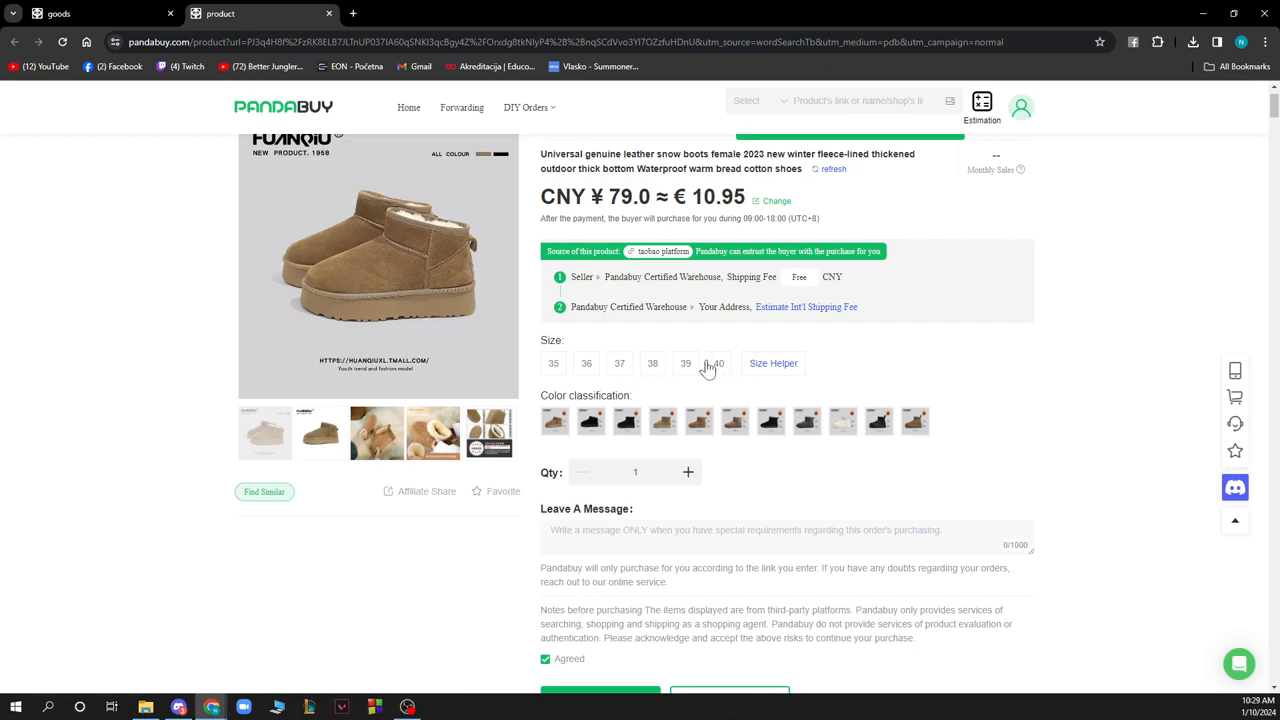
click(685, 363)
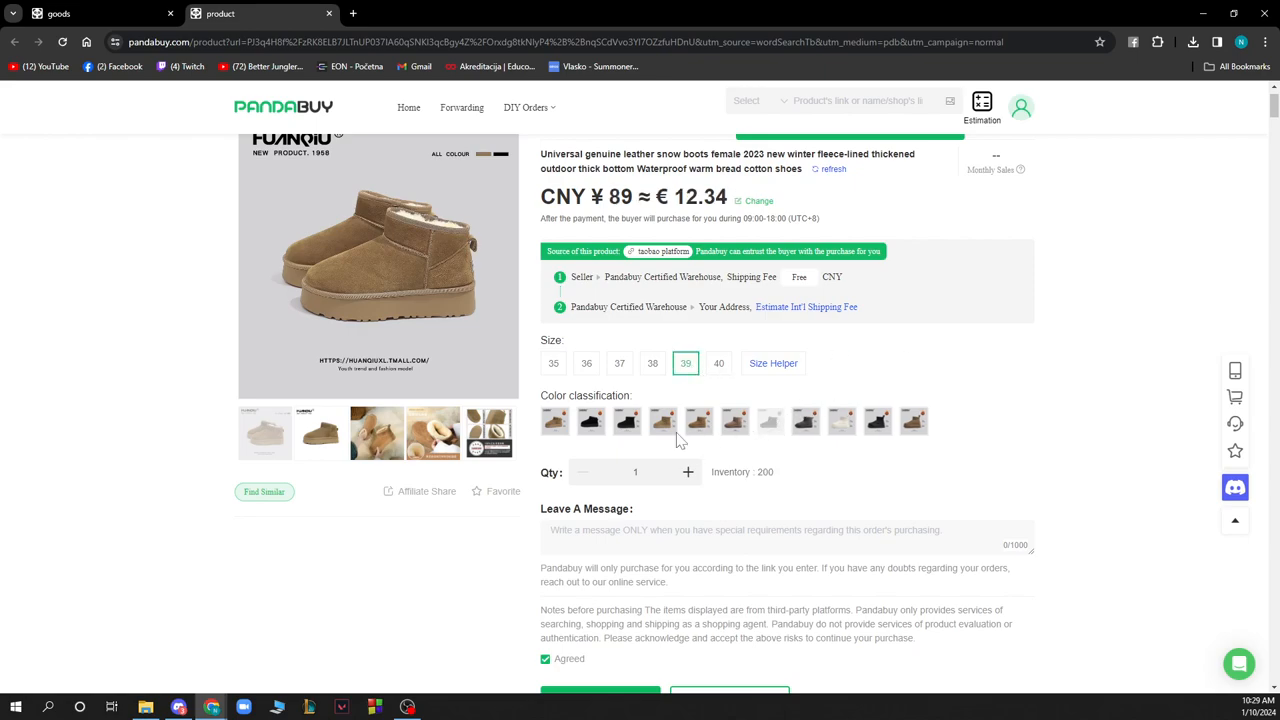
click(627, 420)
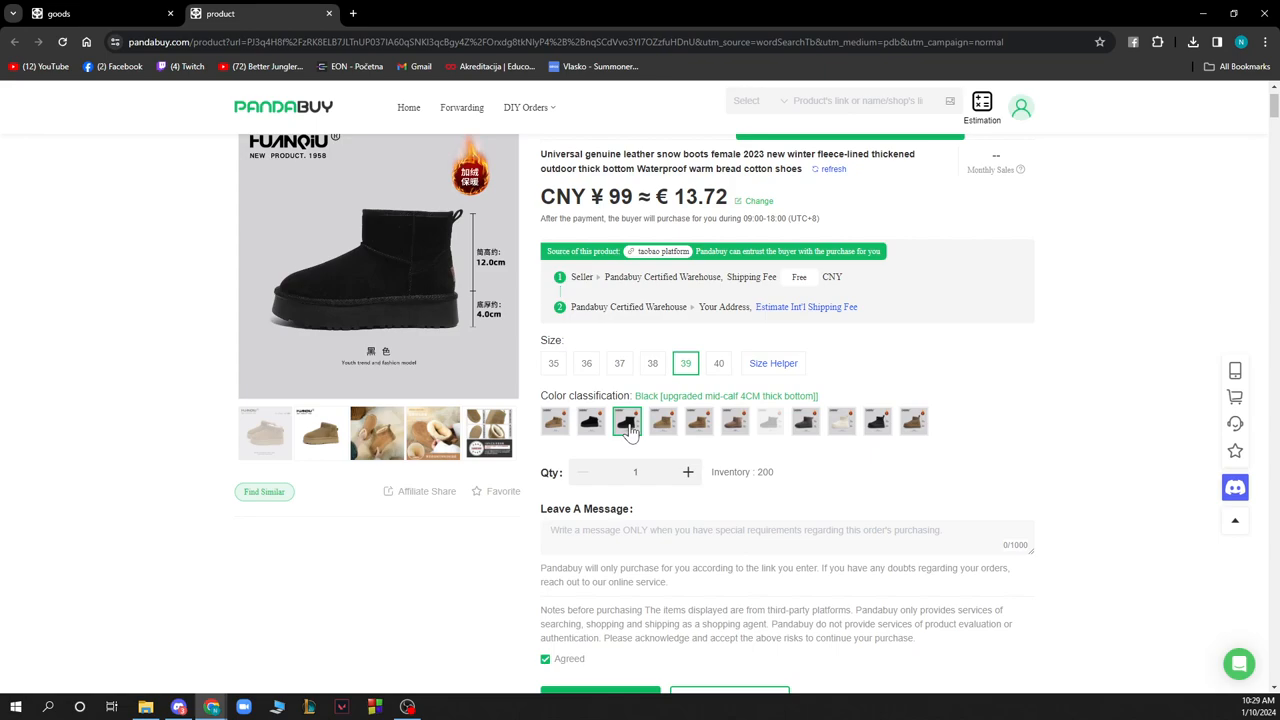
scroll(down, 3)
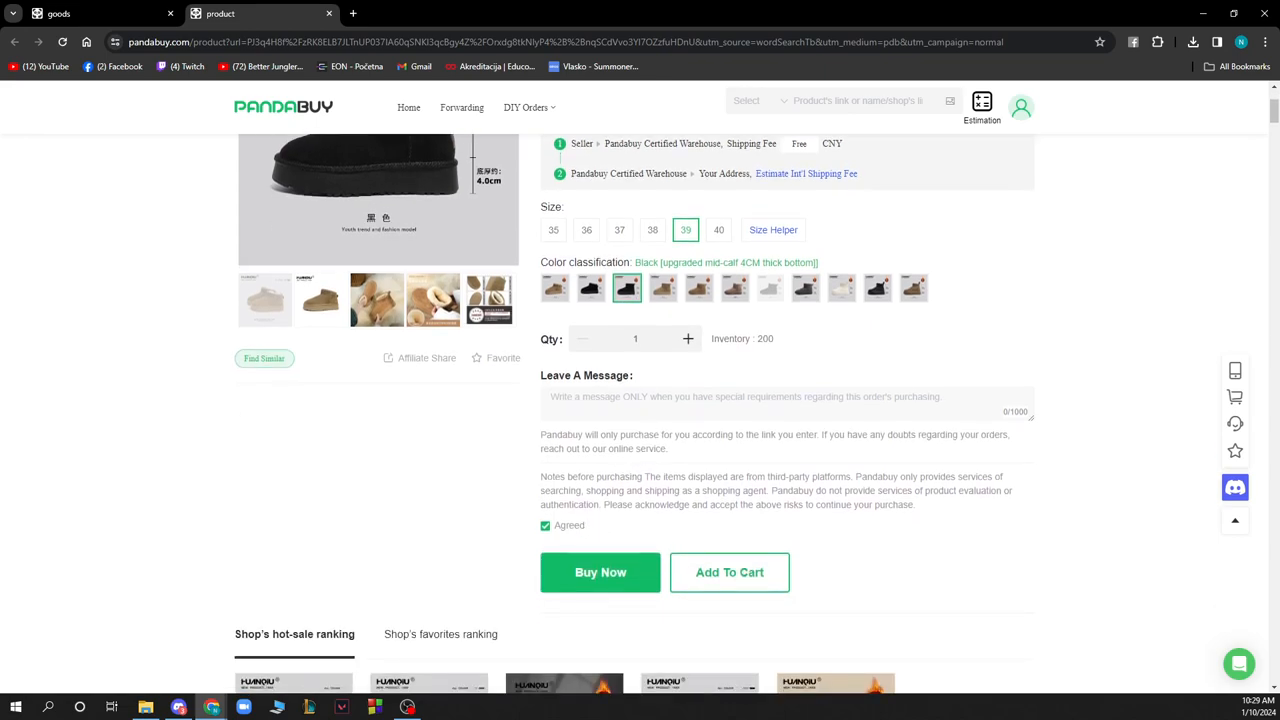
mouse_move(594, 583)
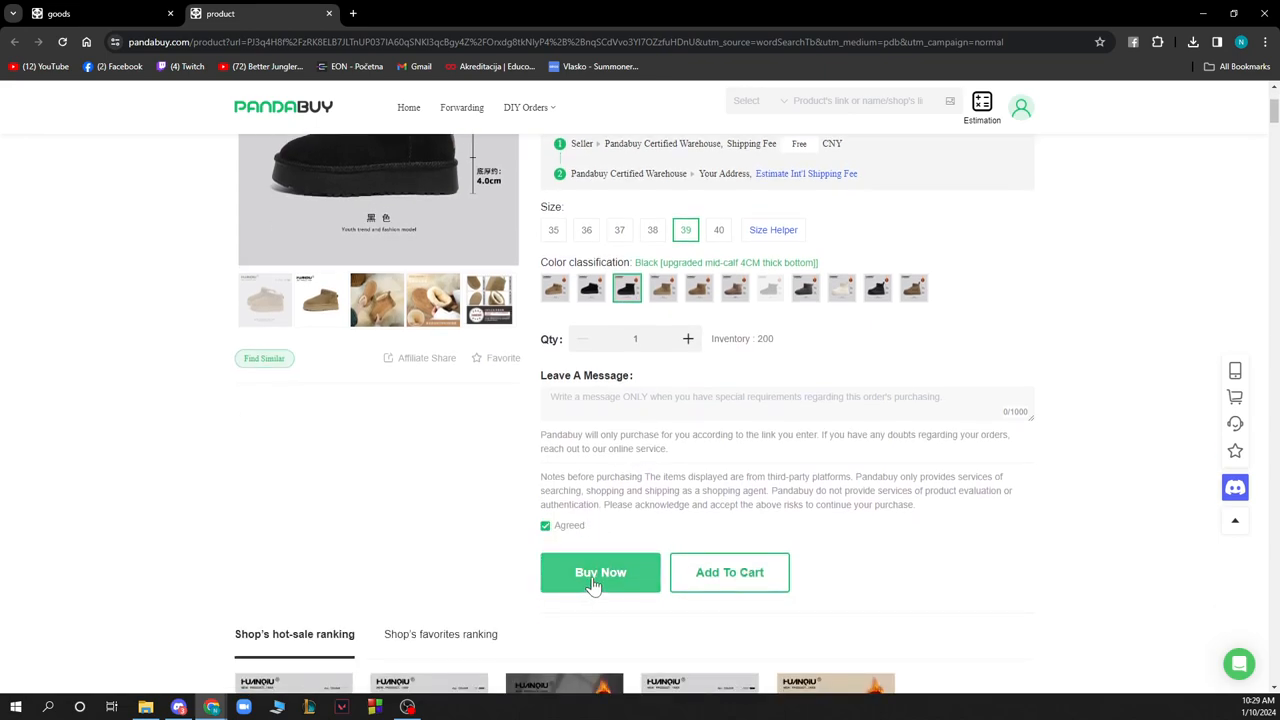
Step: Buy the black size 39 boots now, agree to the terms, and submit the order
click(600, 572)
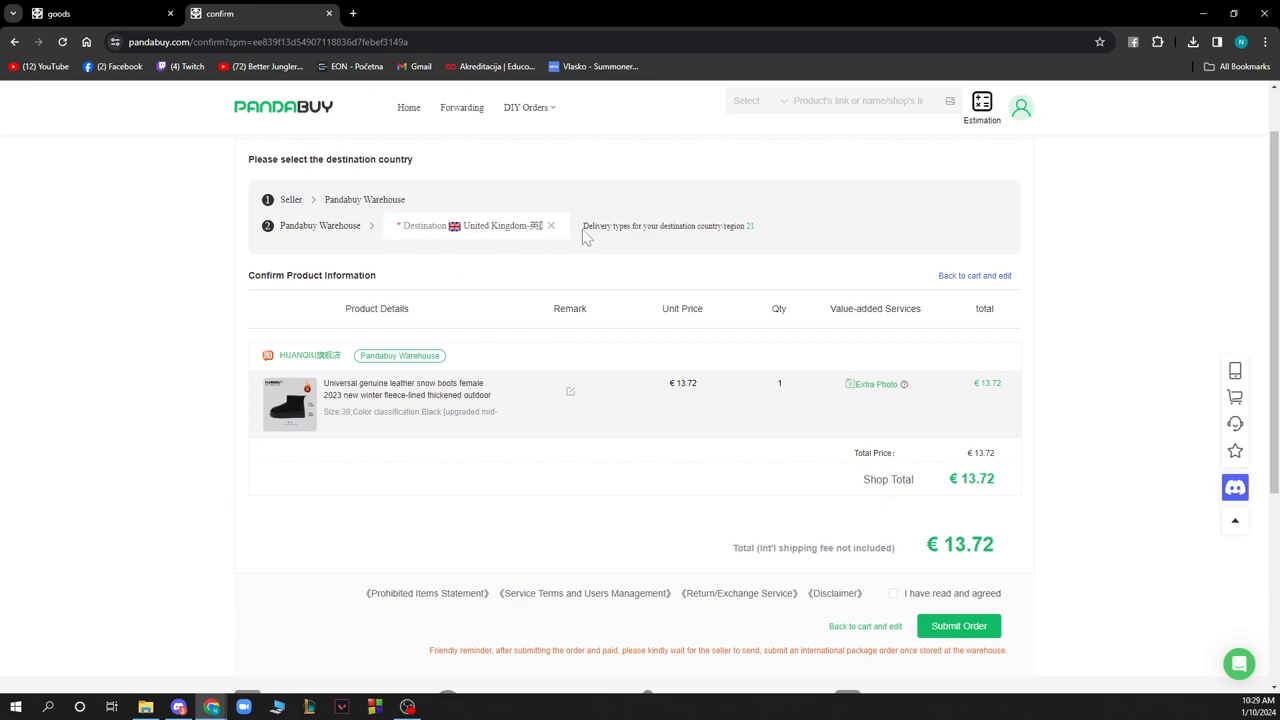
mouse_move(530, 247)
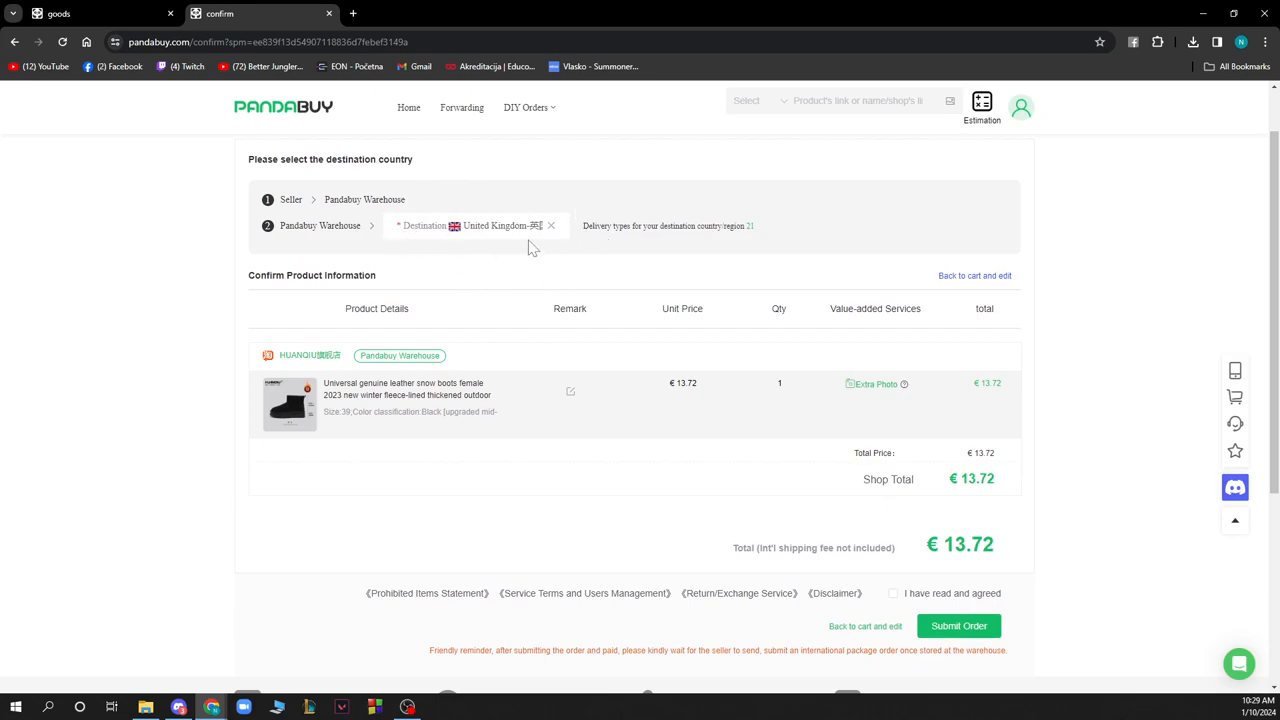
mouse_move(920, 569)
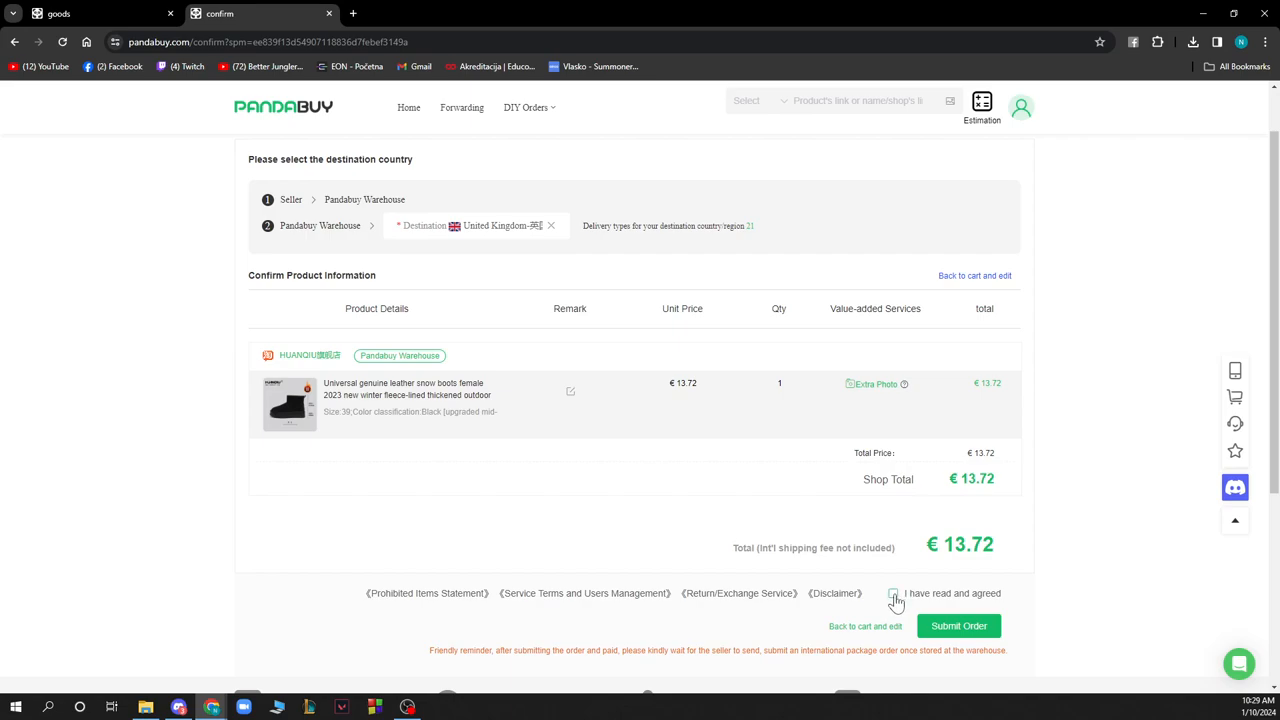
click(893, 593)
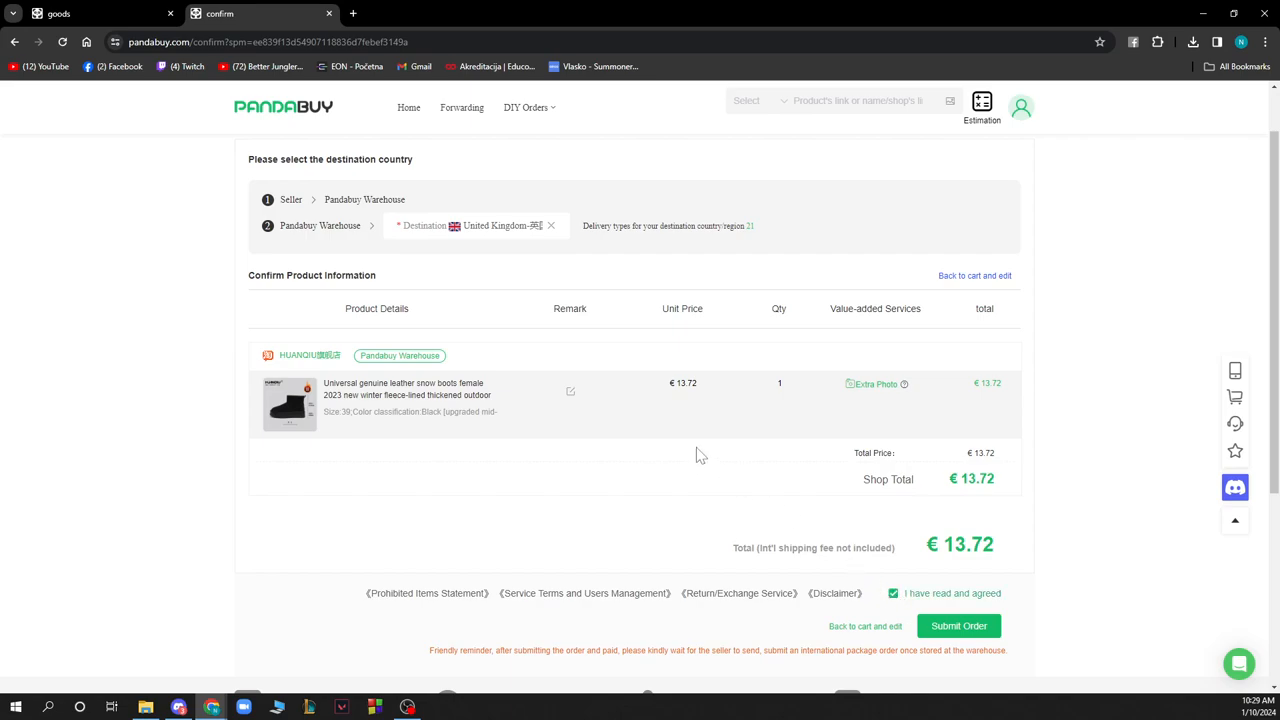
click(958, 625)
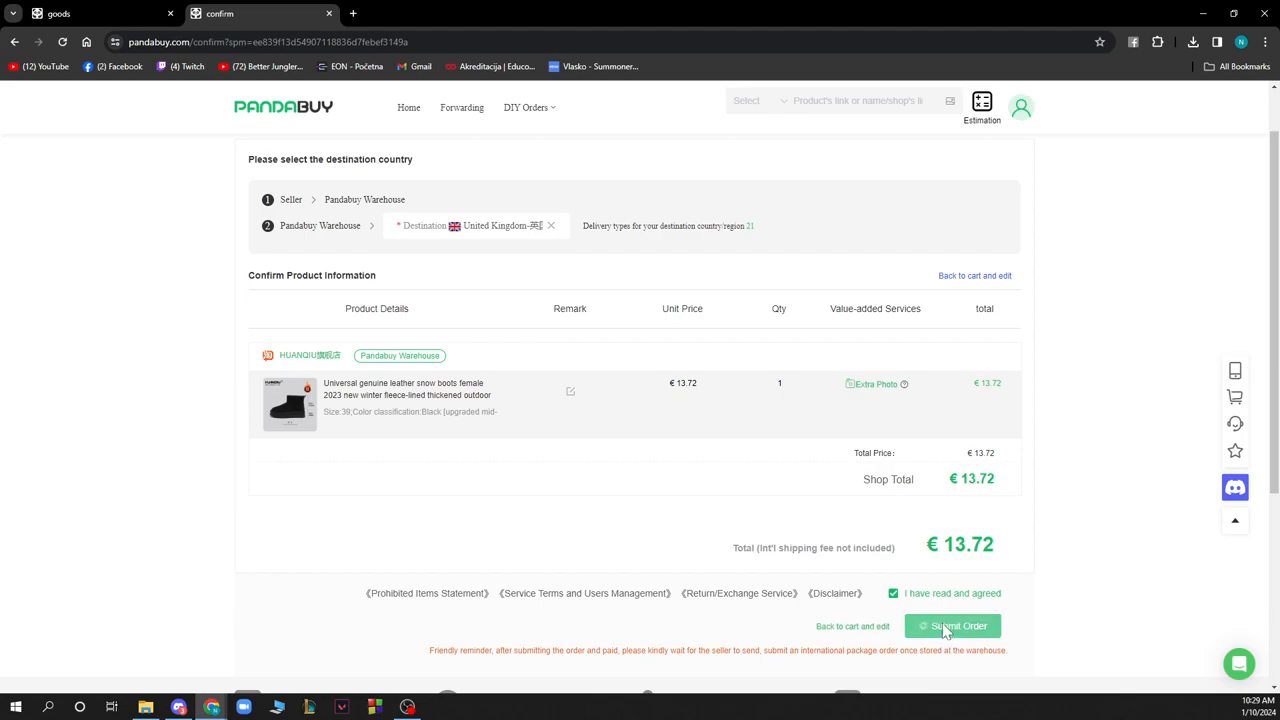
Step: Load the checkout page and scroll through its payment options and CNY 99 total
click(953, 625)
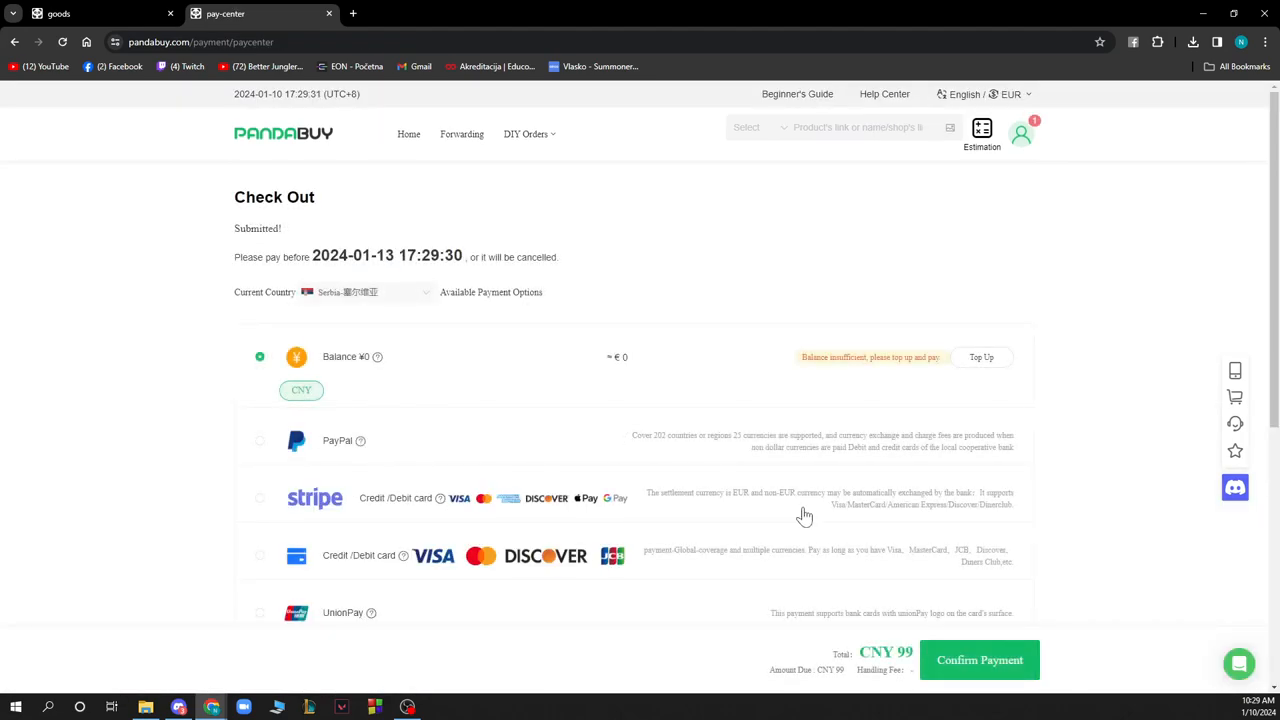
mouse_move(695, 445)
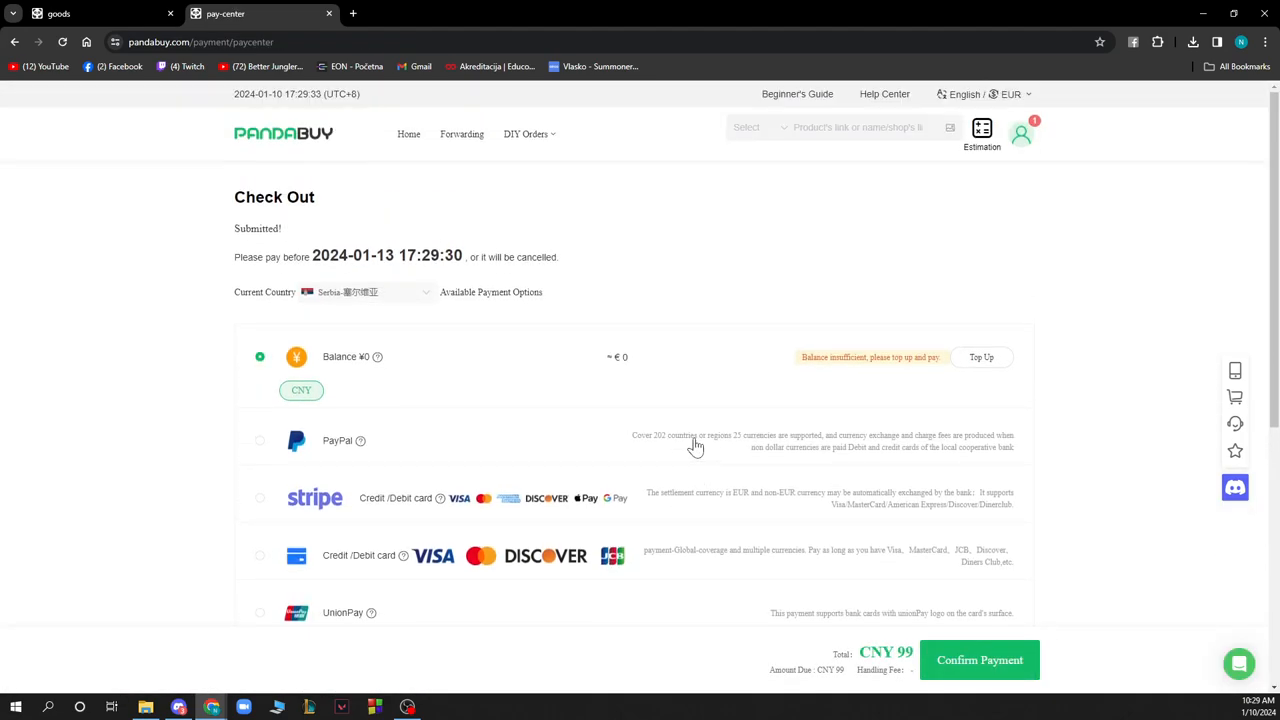
mouse_move(665, 368)
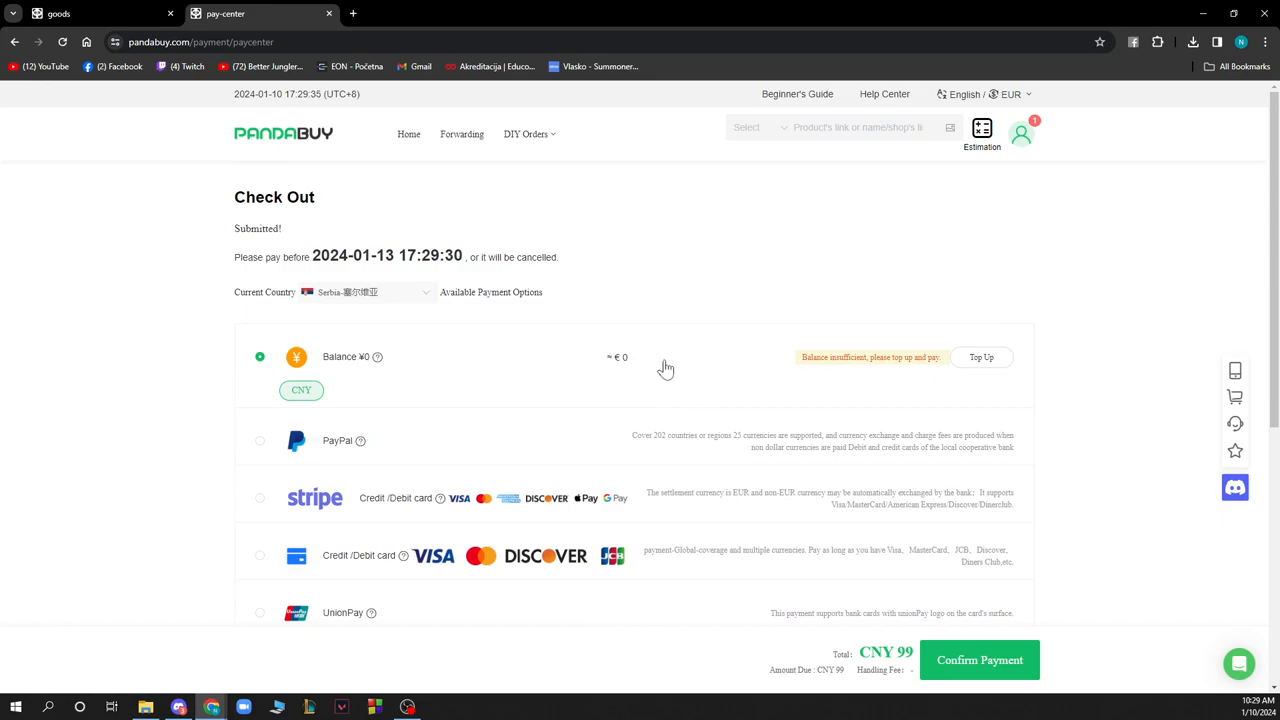
scroll(down, 3)
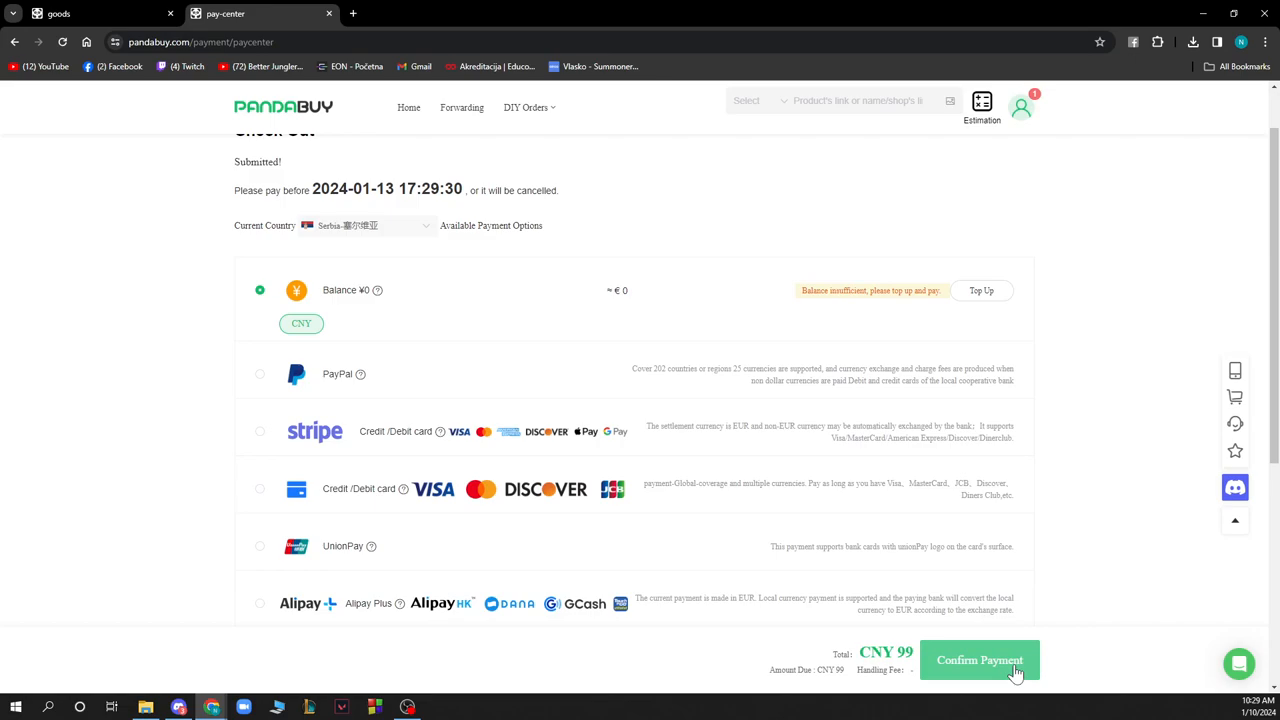
mouse_move(756, 451)
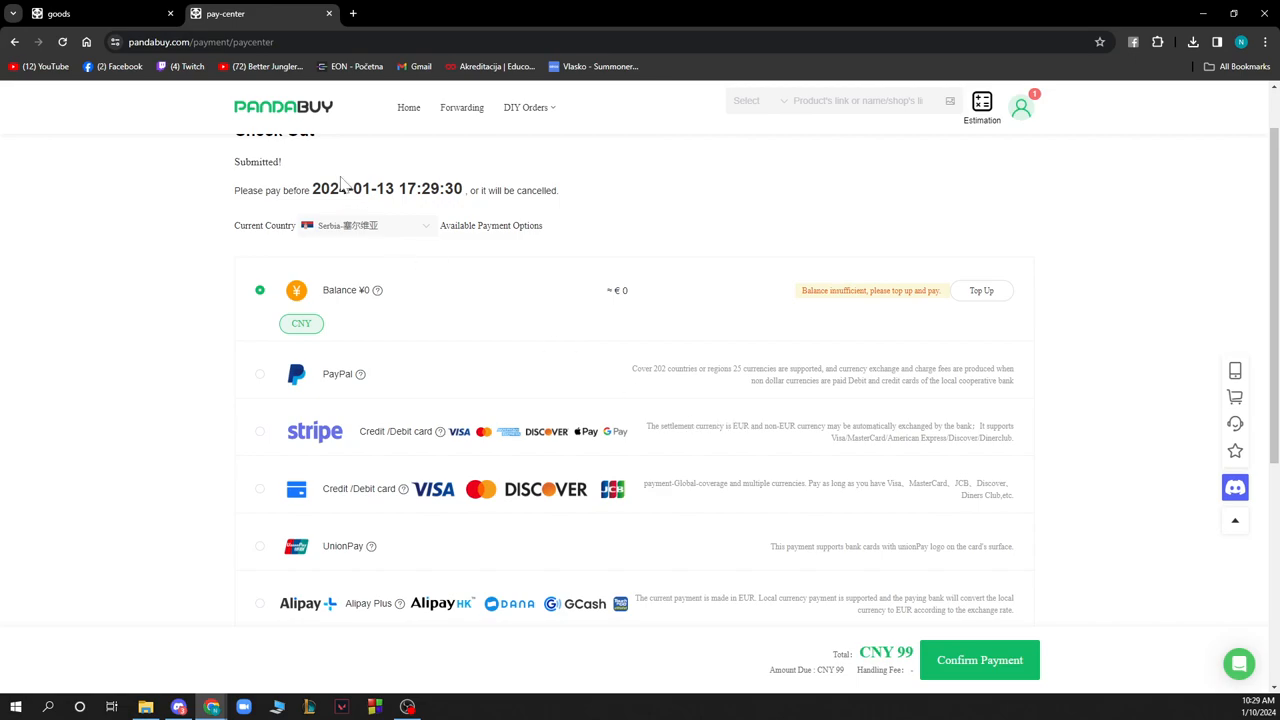
mouse_move(495, 10)
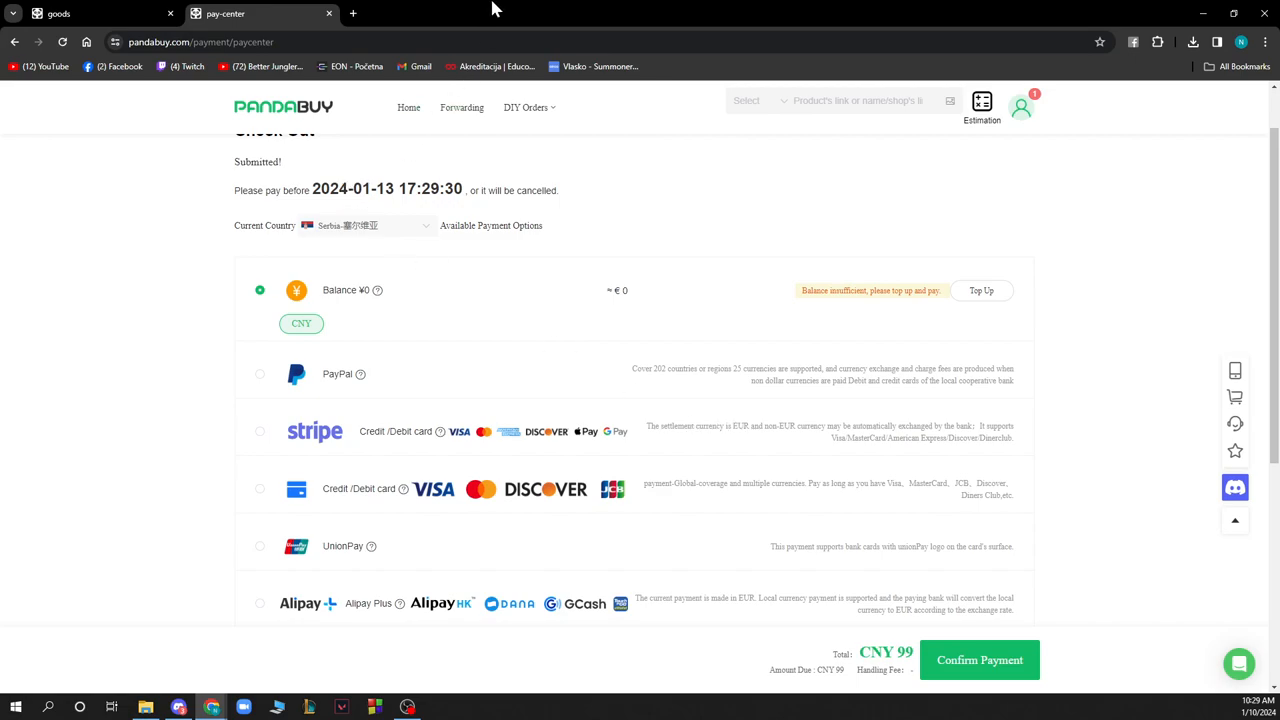